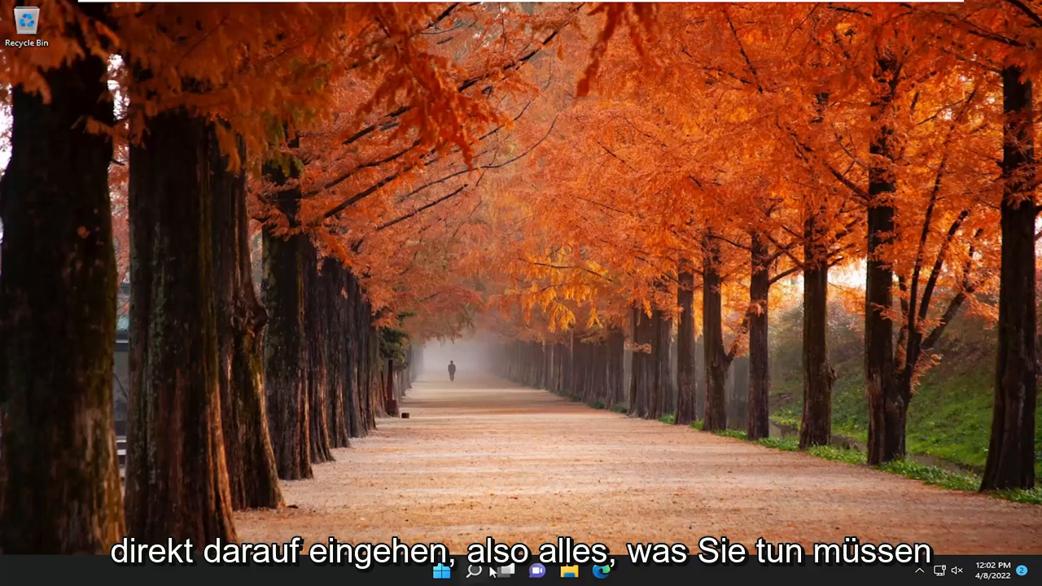
# Search 'update', check the Windows Update settings, then close them.
pyautogui.click(470, 570)
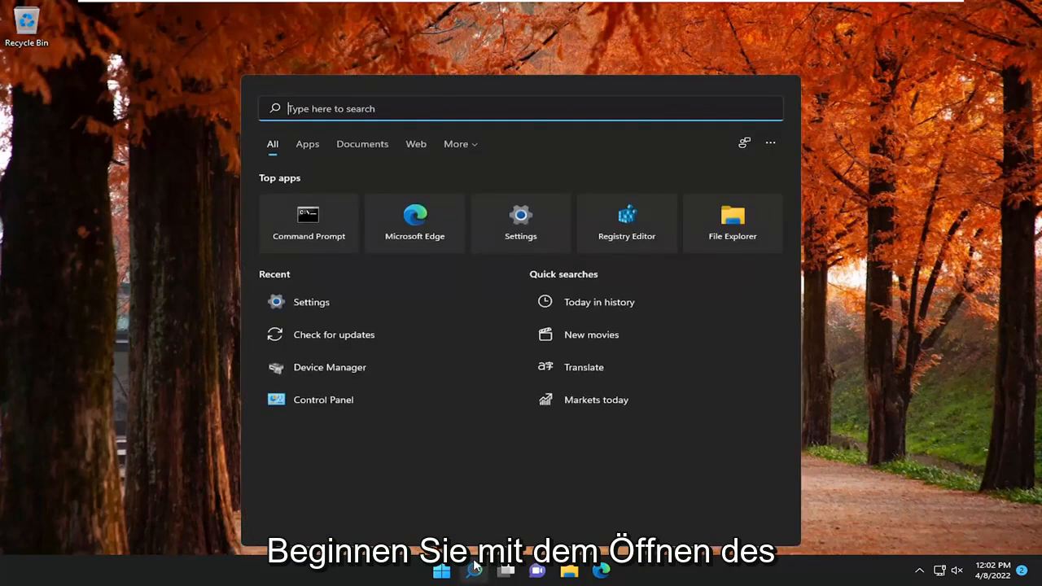
pyautogui.write('update')
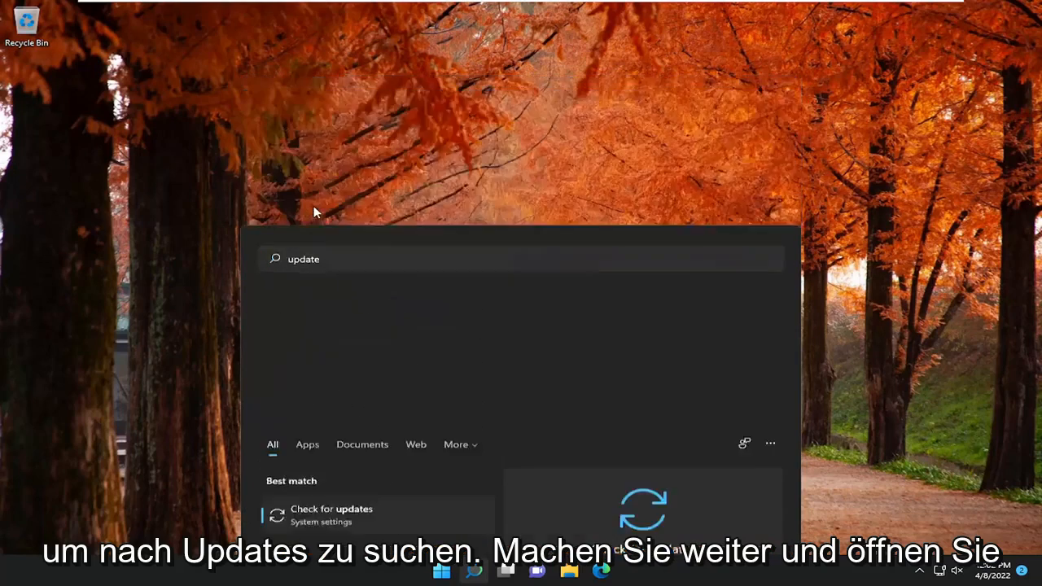
pyautogui.click(332, 508)
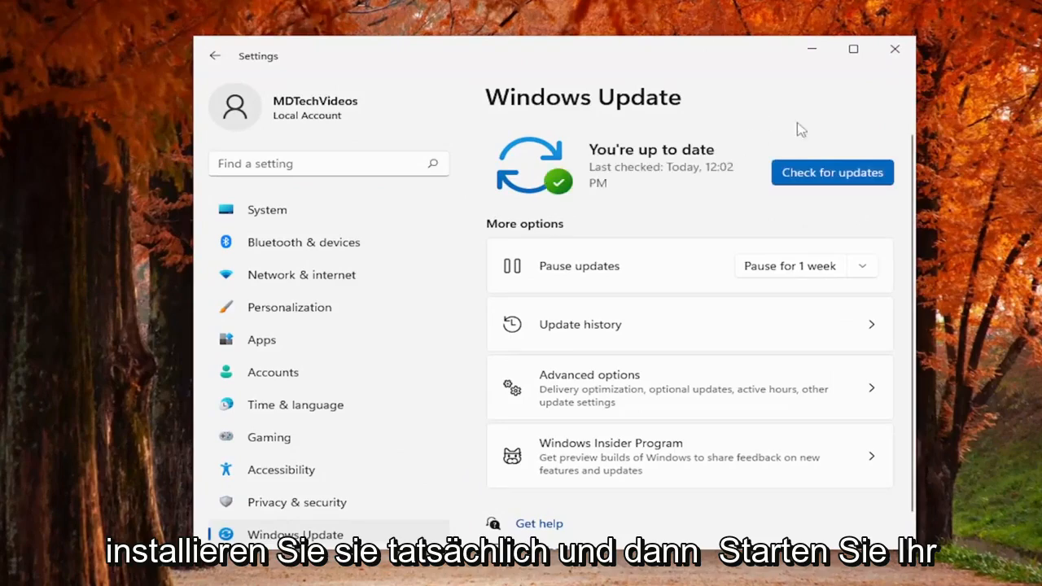
pyautogui.click(894, 49)
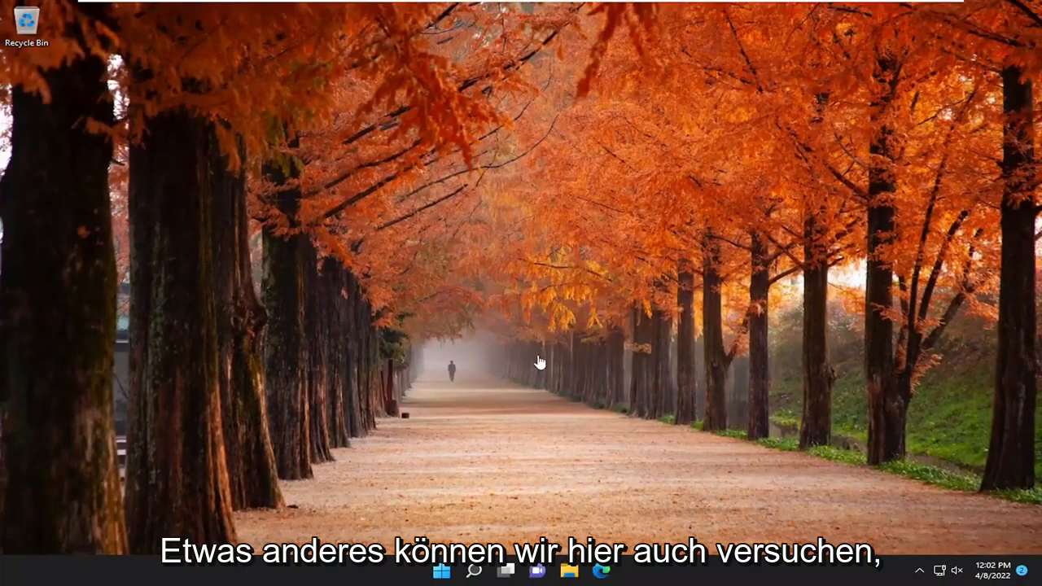
# Launch Run from search with the LocalService AppData\Local\Microsoft\NGC path entered.
pyautogui.click(474, 570)
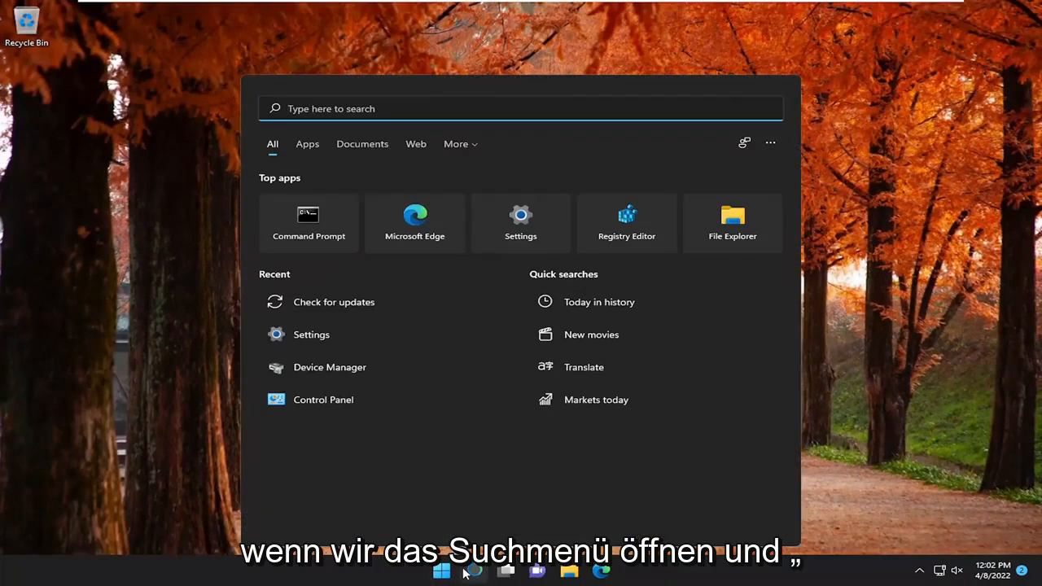
pyautogui.write('run')
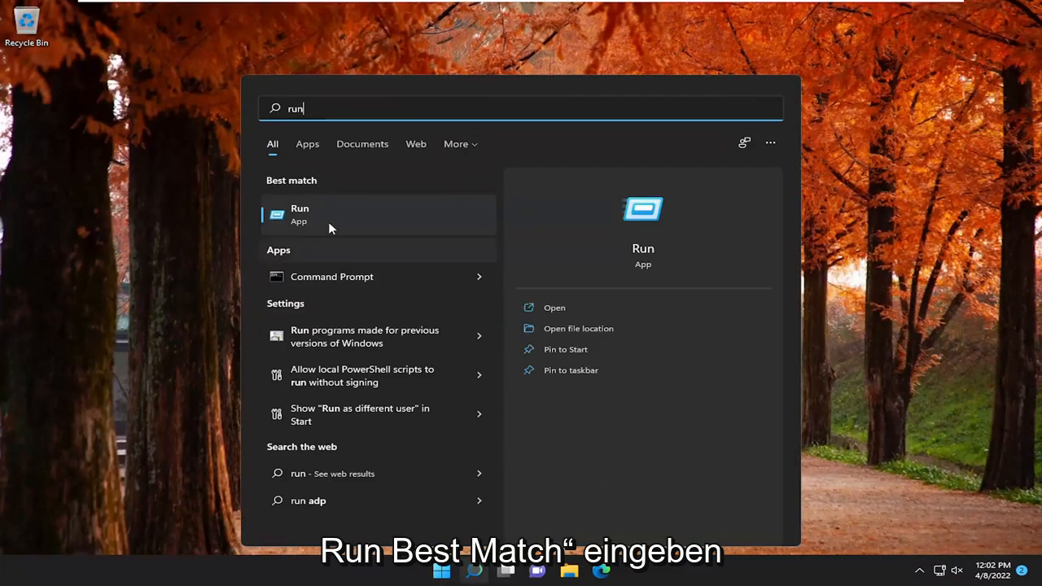
pyautogui.click(299, 215)
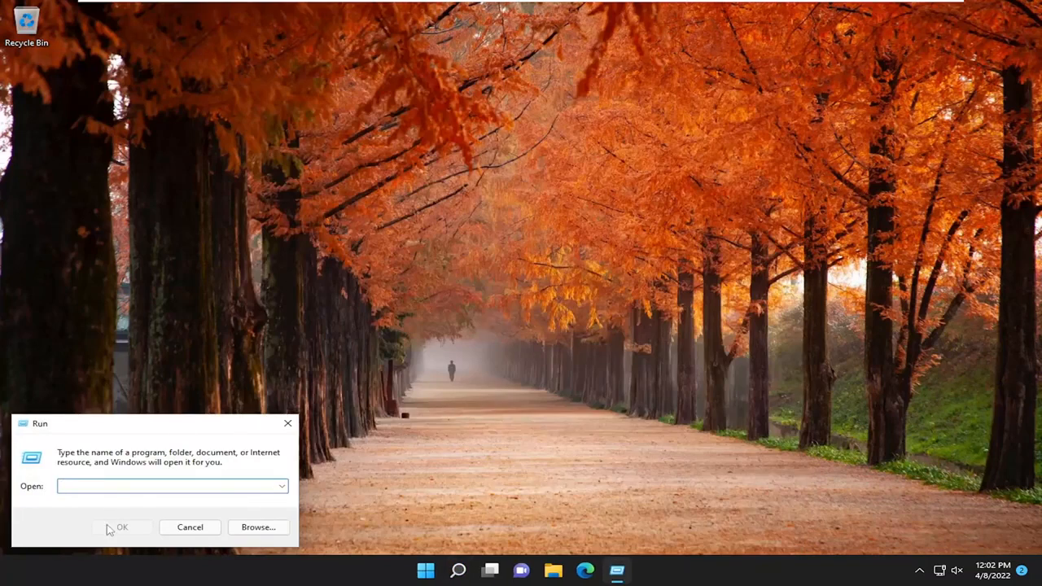
pyautogui.write('ceProfiles\\LocalService\\AppData\\Local\\Microsoft\\NGC')
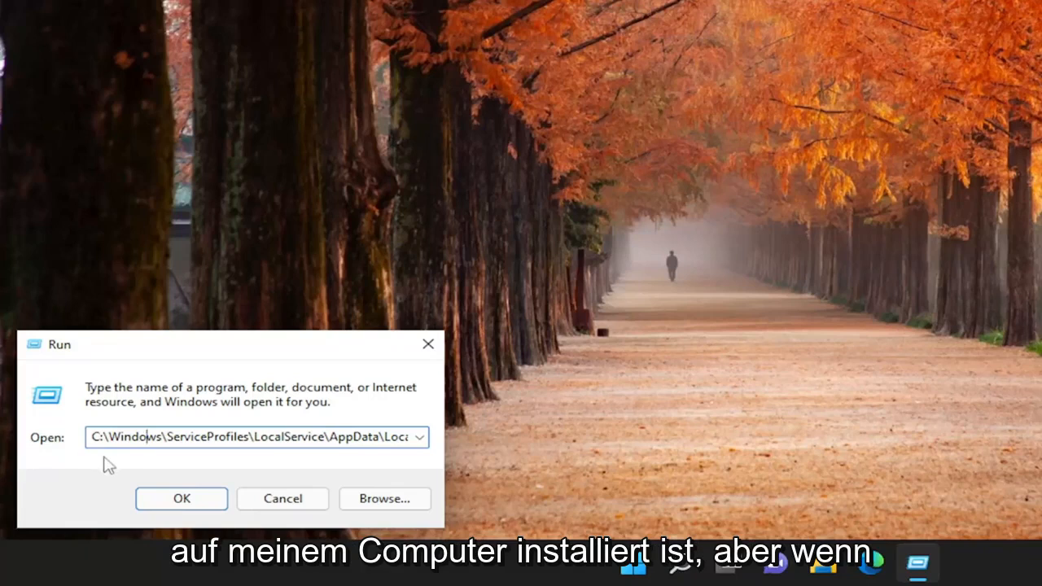
pyautogui.moveTo(97, 457)
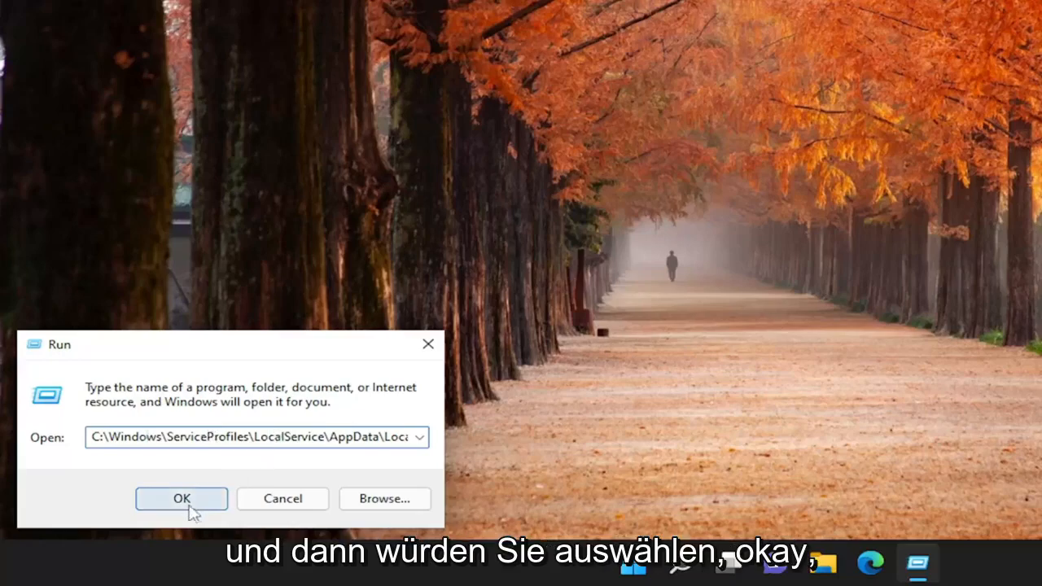
# Submit the NGC path and dismiss the resulting 'Windows cannot access' error.
pyautogui.click(183, 498)
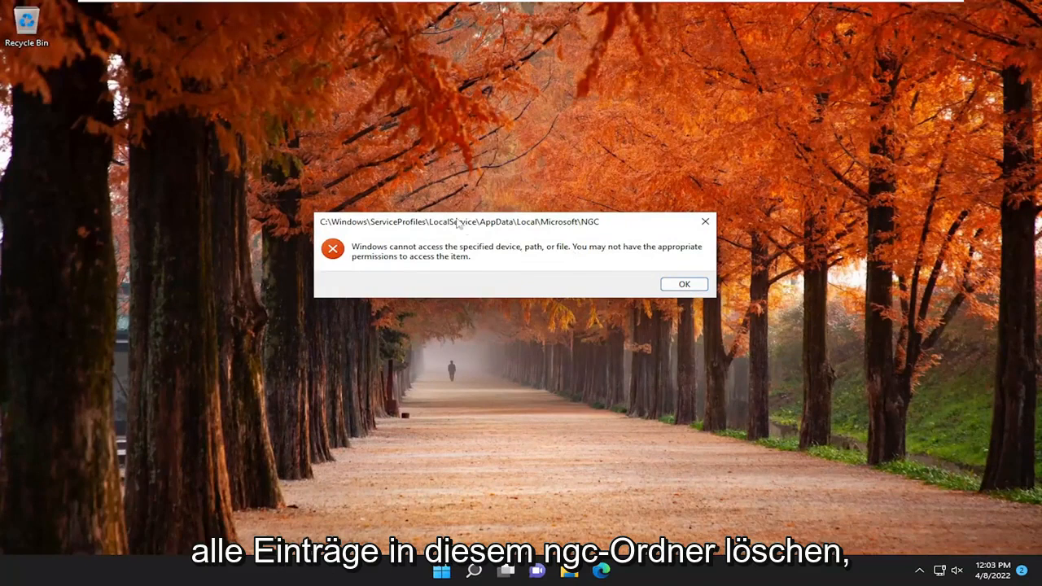
pyautogui.moveTo(602, 228)
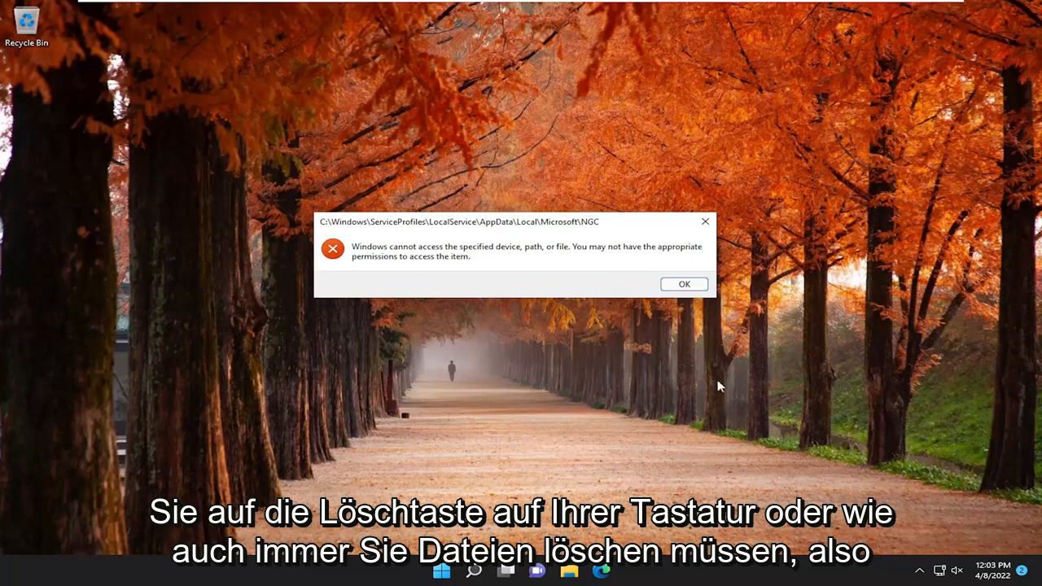
pyautogui.moveTo(585, 224)
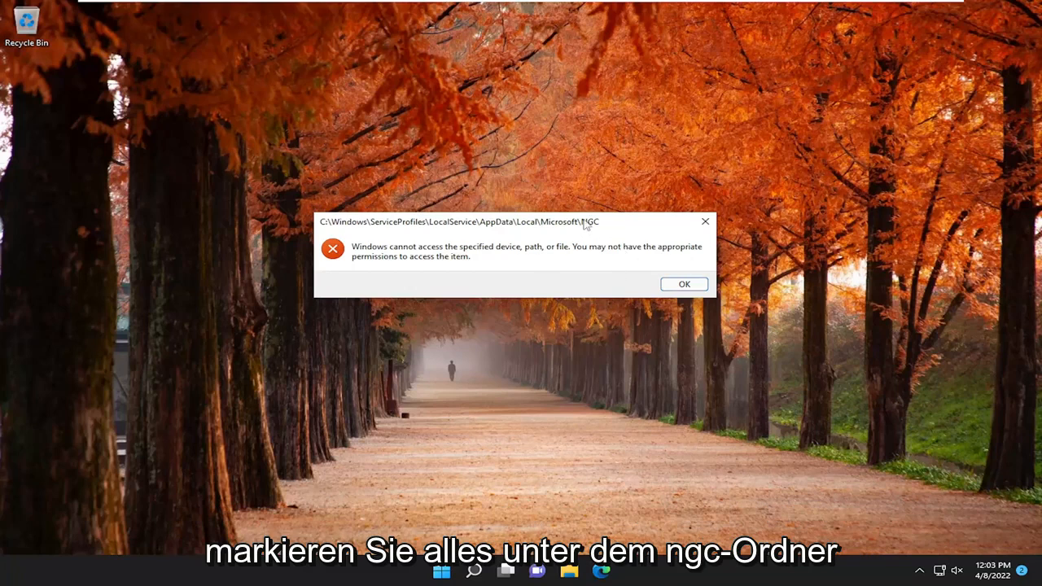
pyautogui.moveTo(686, 433)
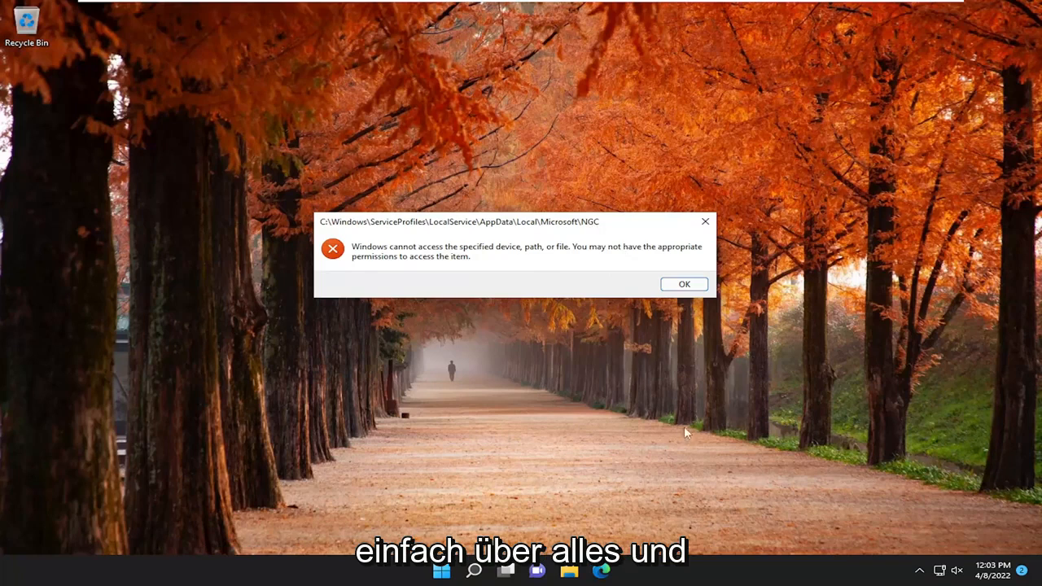
pyautogui.moveTo(593, 279)
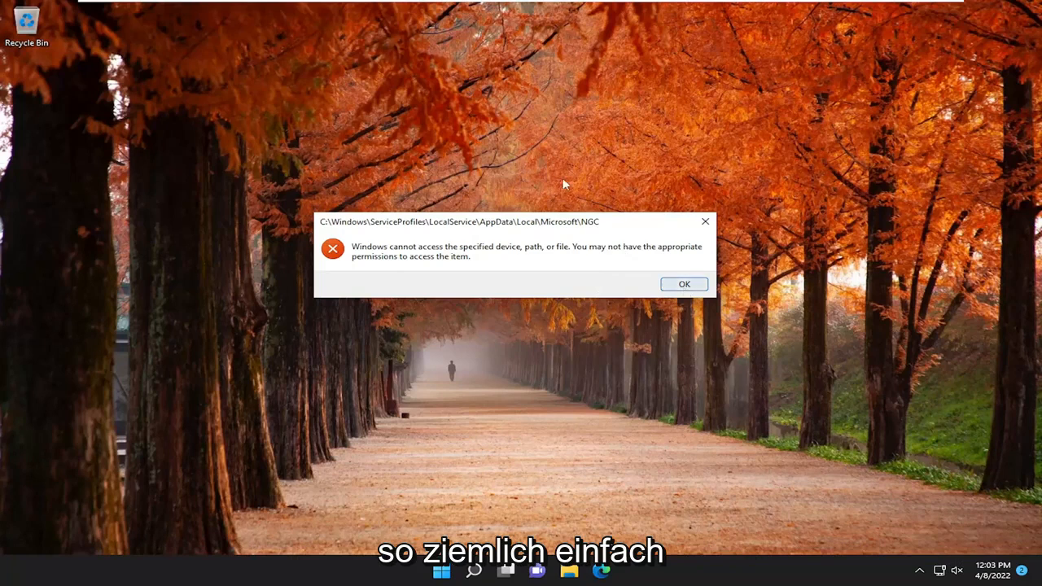
pyautogui.click(683, 283)
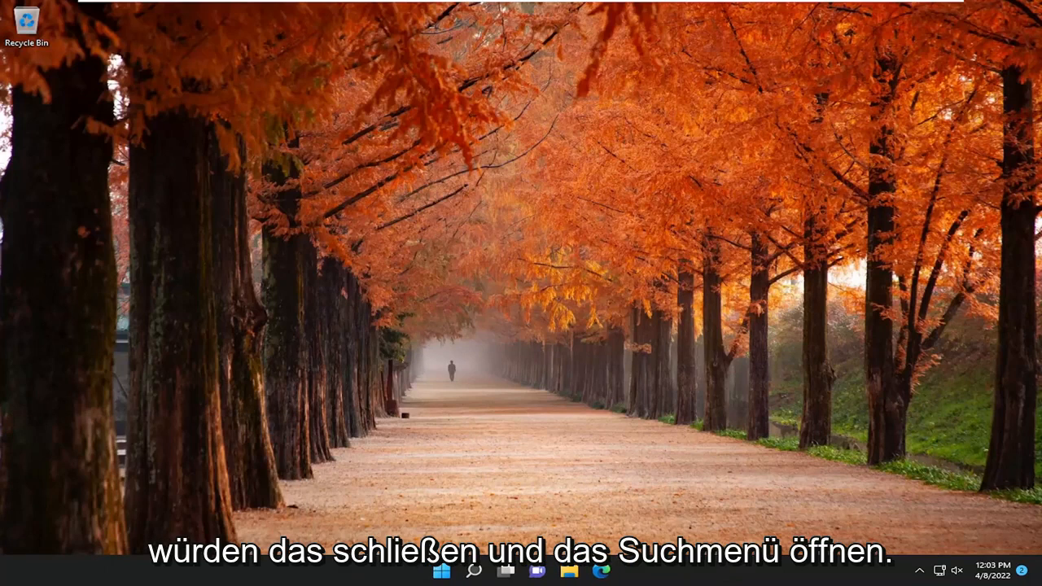
# Run regedit as administrator from search and grant the UAC permission prompt.
pyautogui.click(474, 570)
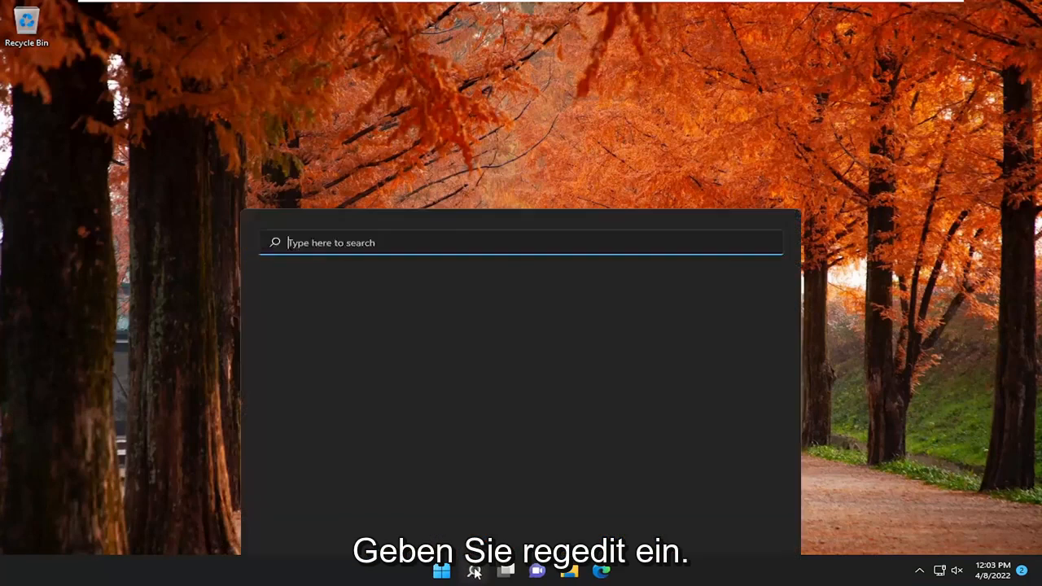
pyautogui.write('regedit')
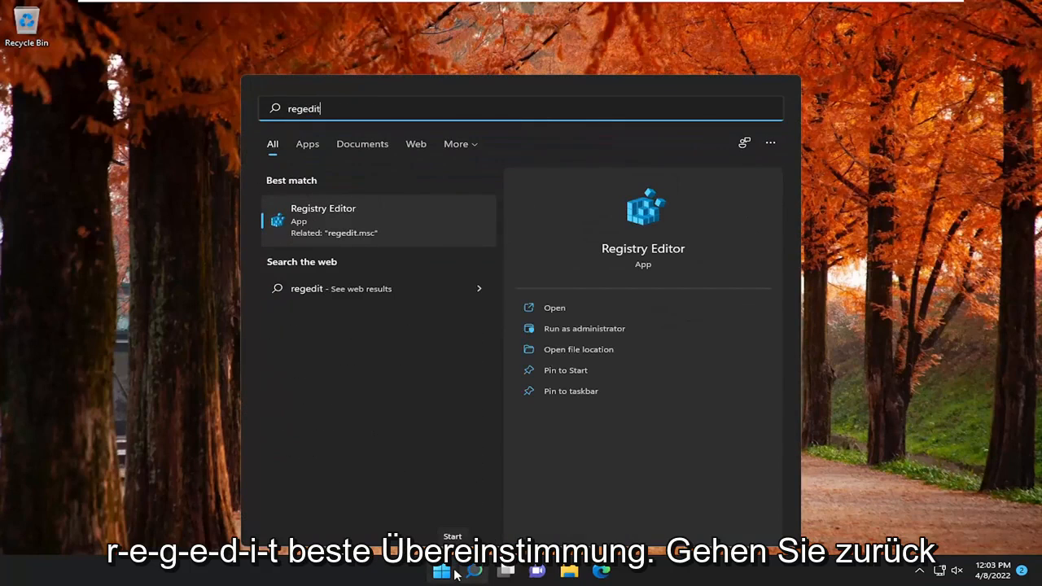
pyautogui.moveTo(362, 231)
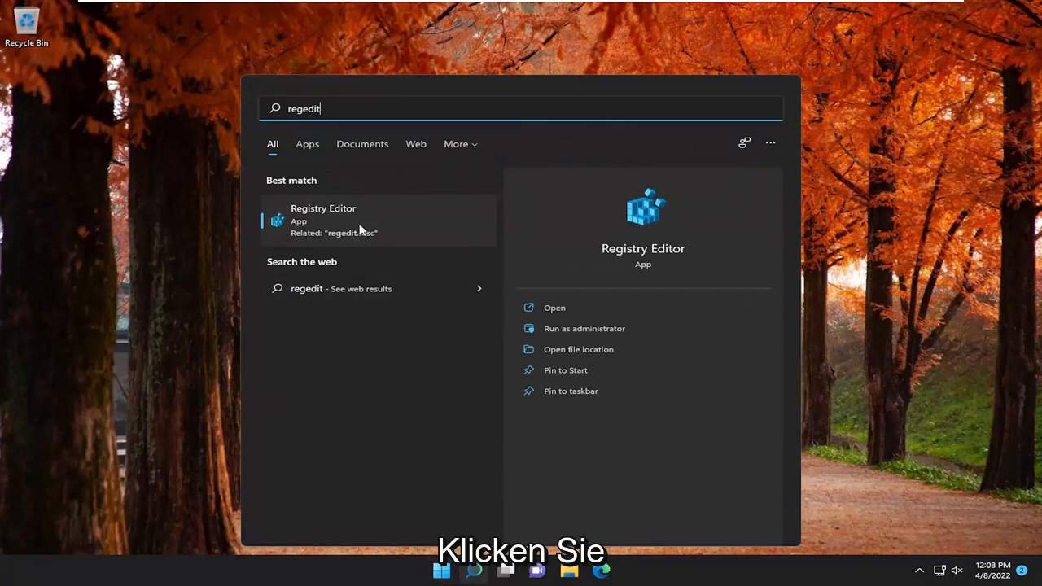
pyautogui.rightClick(350, 219)
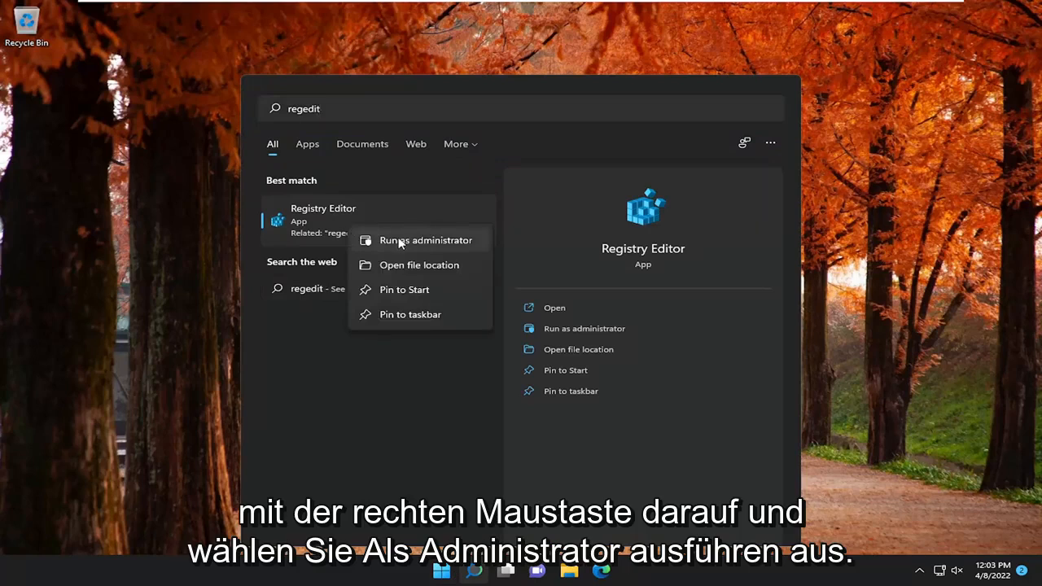
pyautogui.click(424, 241)
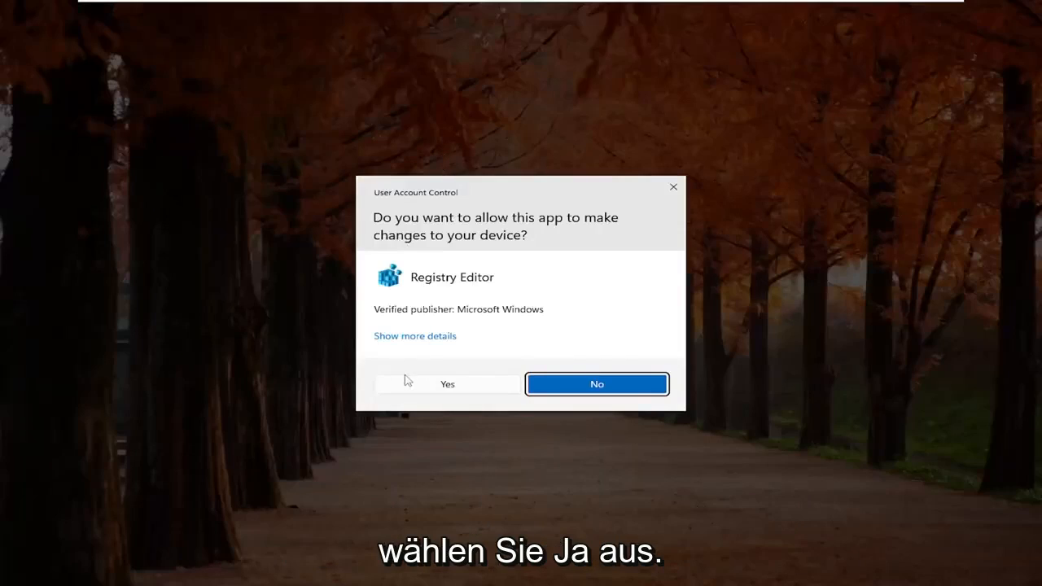
pyautogui.click(446, 384)
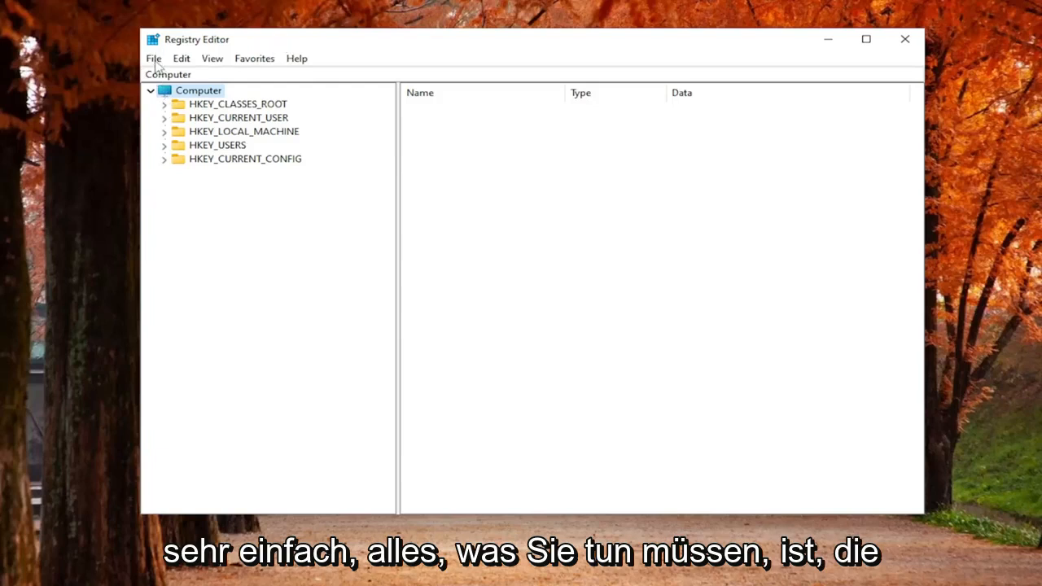
pyautogui.click(153, 58)
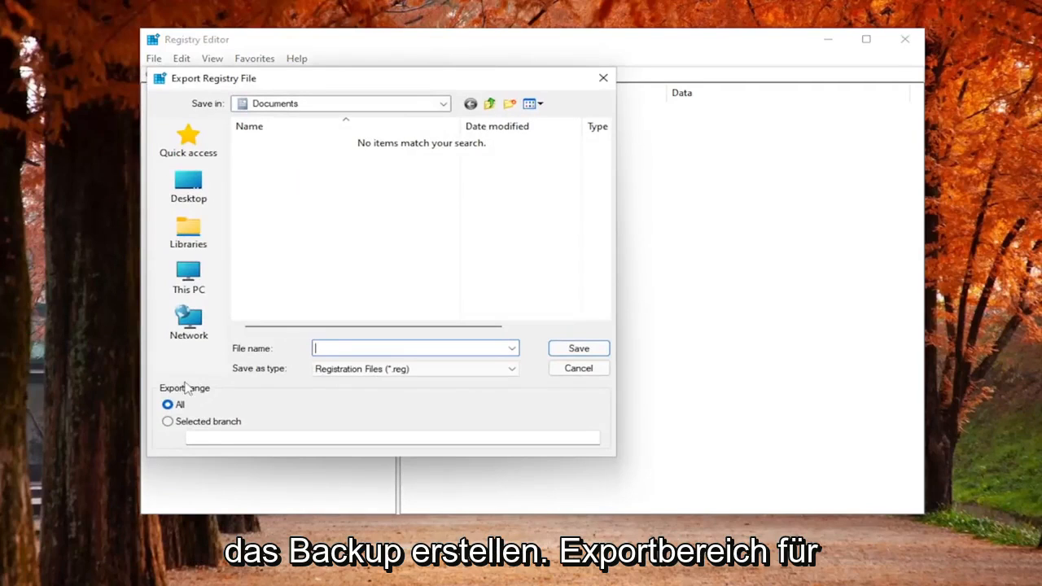
pyautogui.click(189, 231)
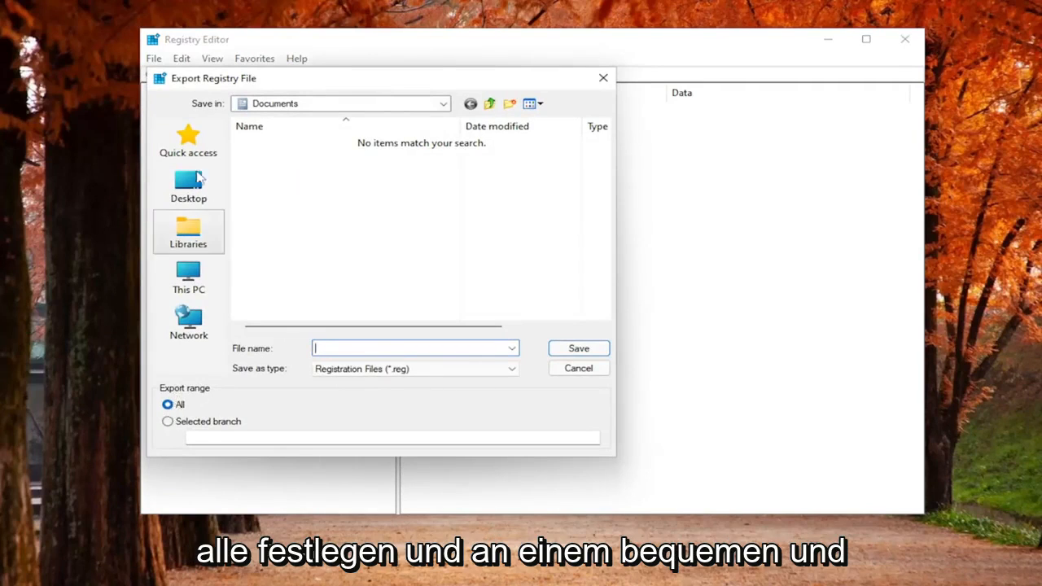
pyautogui.moveTo(189, 177)
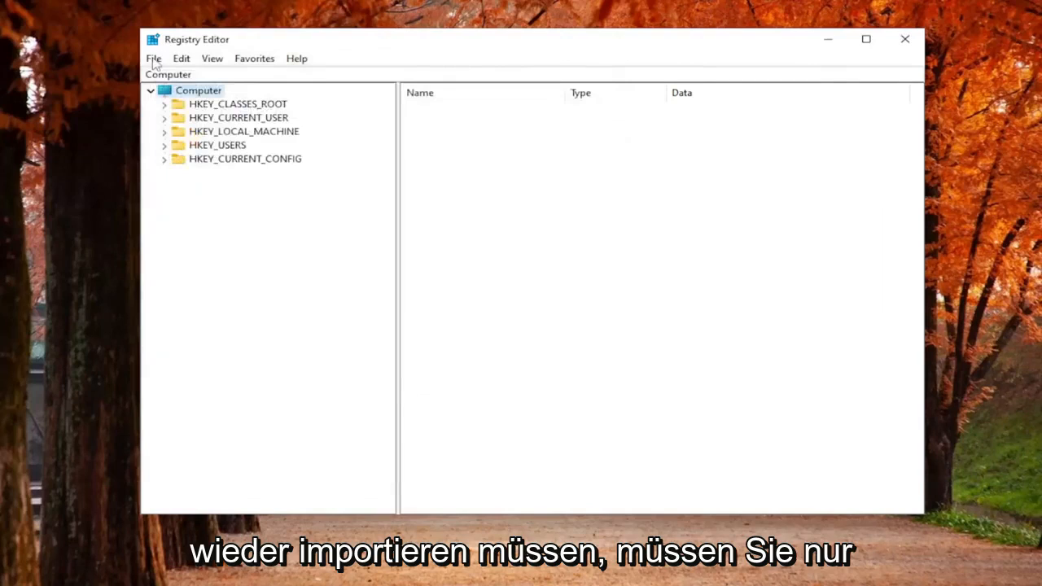
pyautogui.click(154, 59)
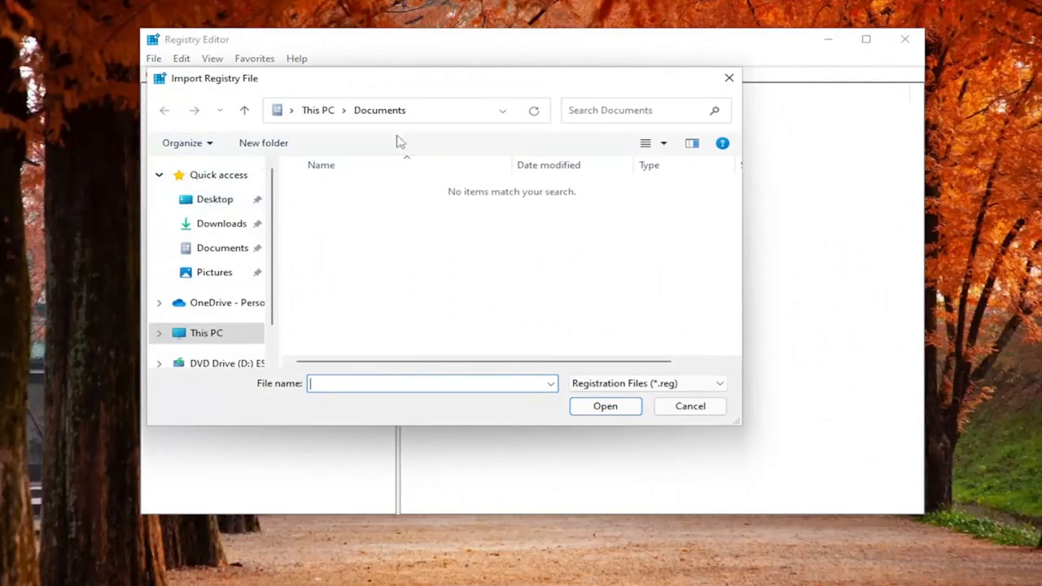
pyautogui.click(215, 198)
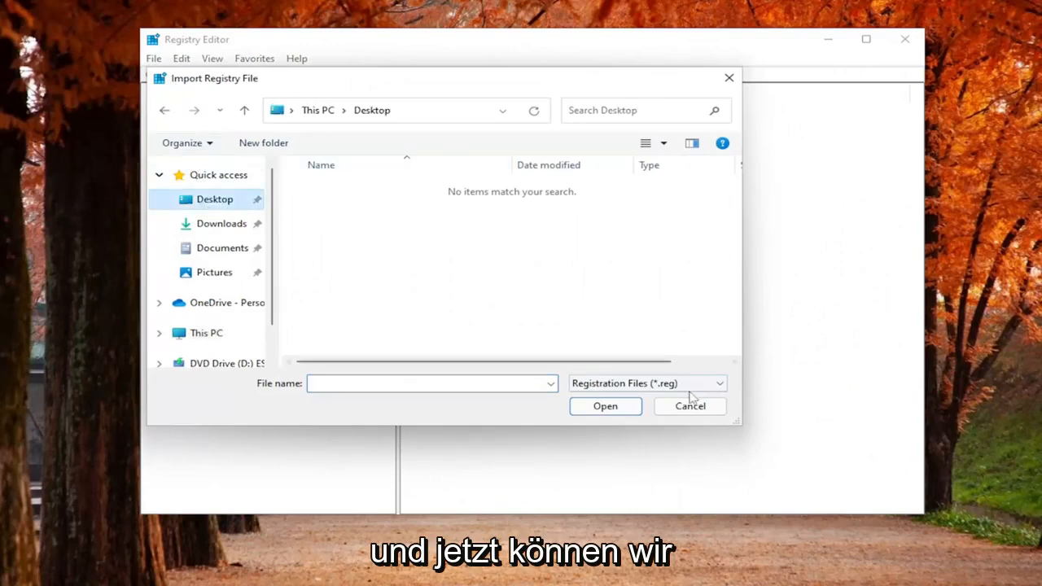
pyautogui.click(689, 405)
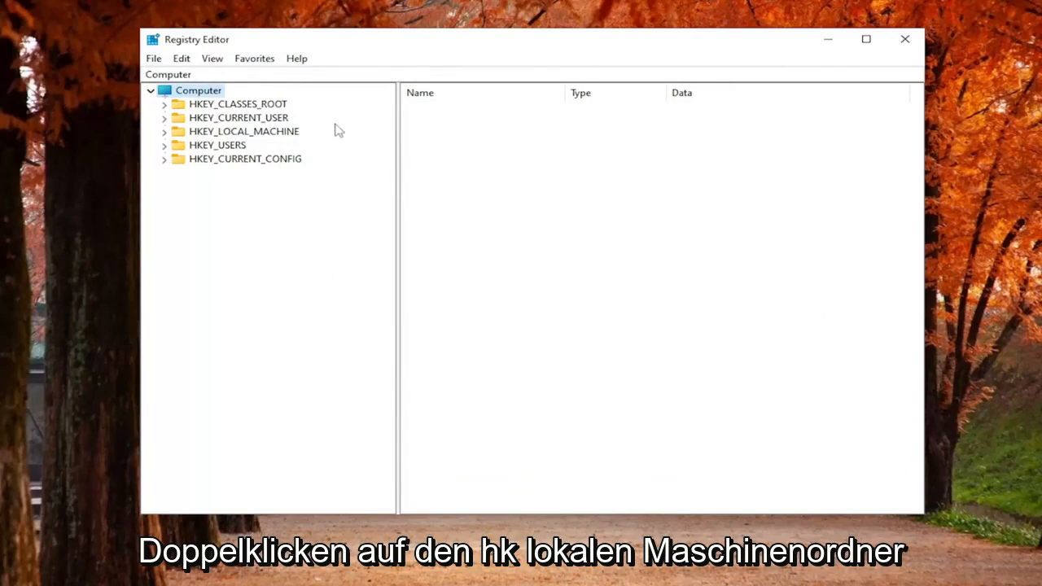
# Navigate HKLM\SOFTWARE\Policies\Microsoft\Windows to the System key holding AllowDomainPINLogon.
pyautogui.doubleClick(244, 130)
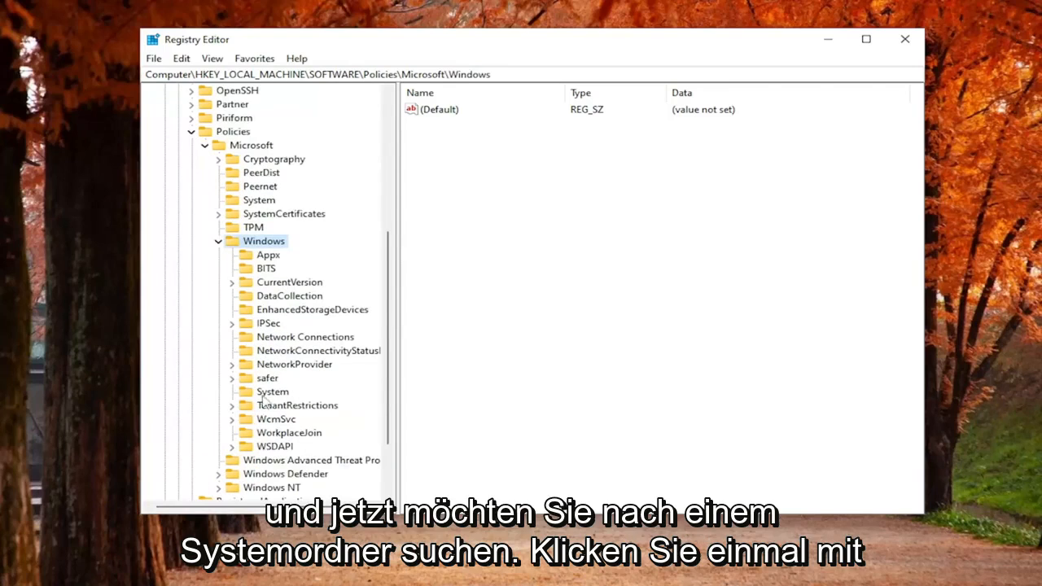
pyautogui.click(272, 391)
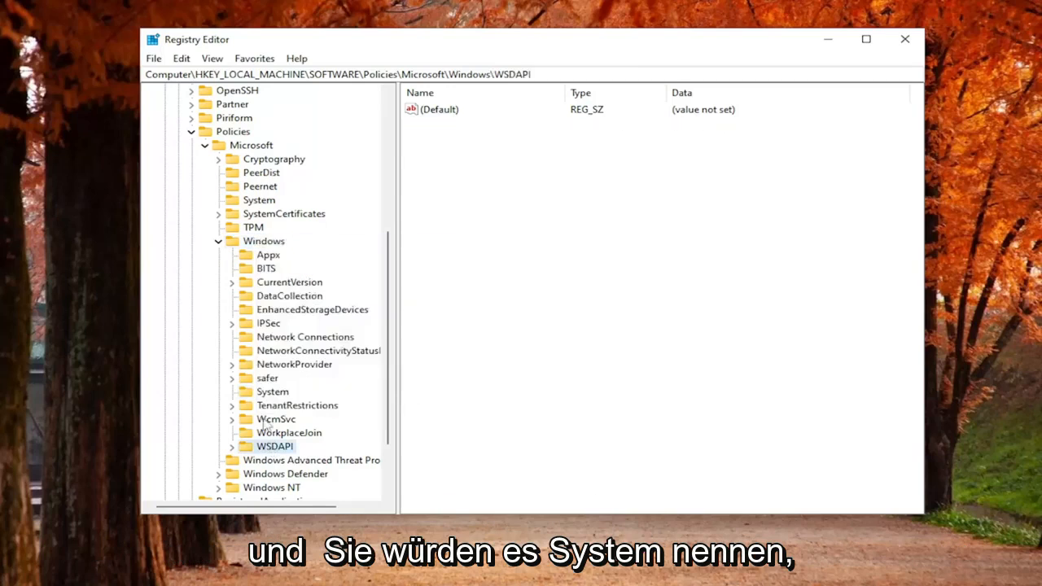
pyautogui.click(272, 391)
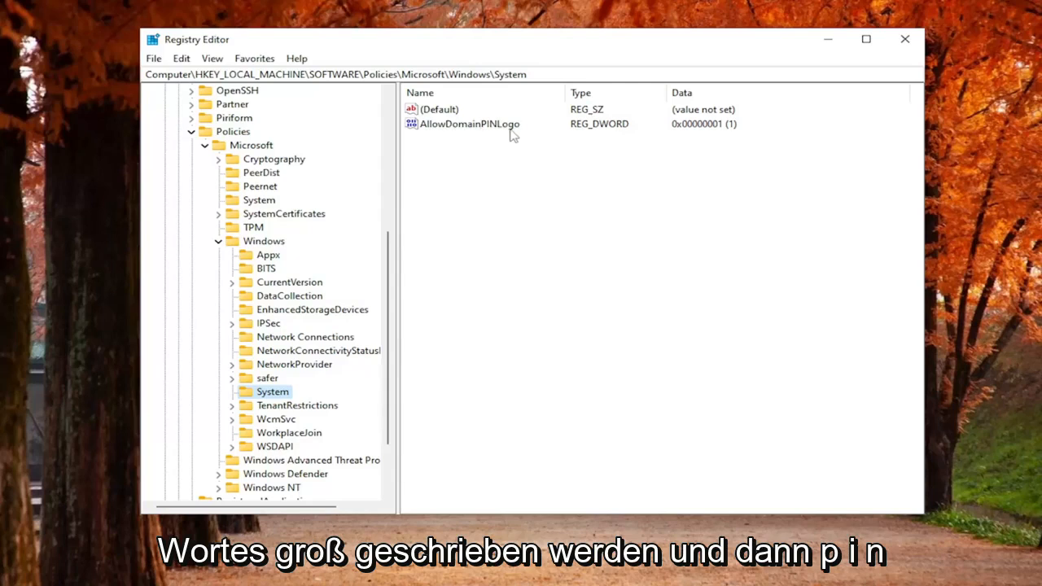
pyautogui.moveTo(485, 133)
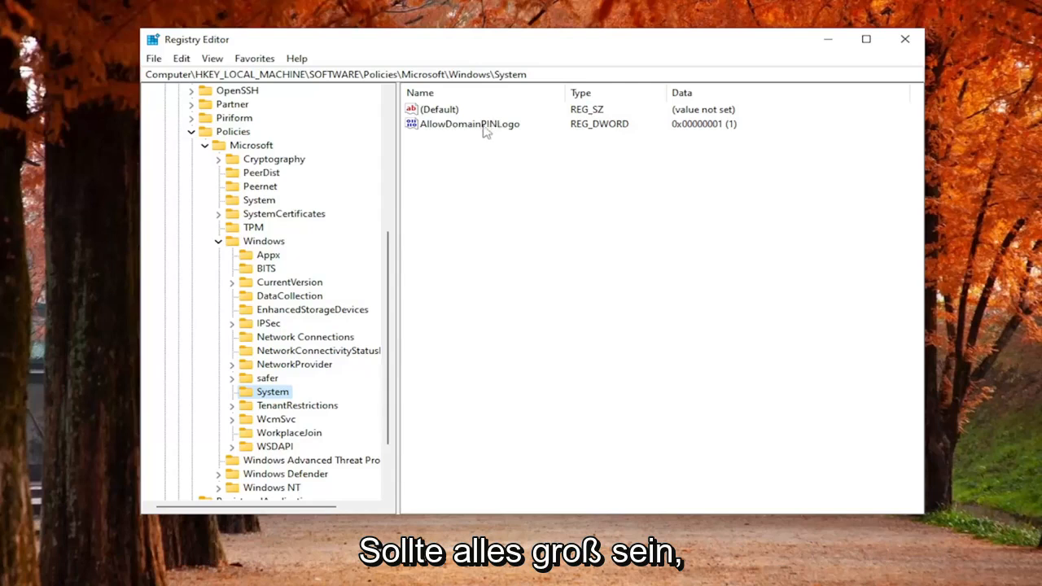
pyautogui.moveTo(485, 127)
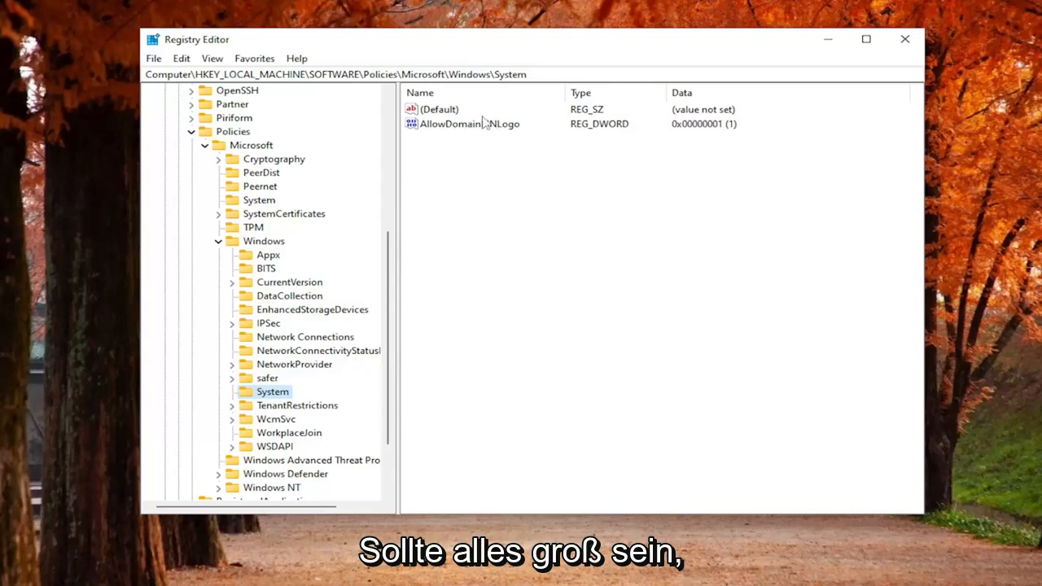
# Add a DWORD (32-bit) Value under System, inspect AllowDomainPINLogo, then close the editor.
pyautogui.rightClick(471, 176)
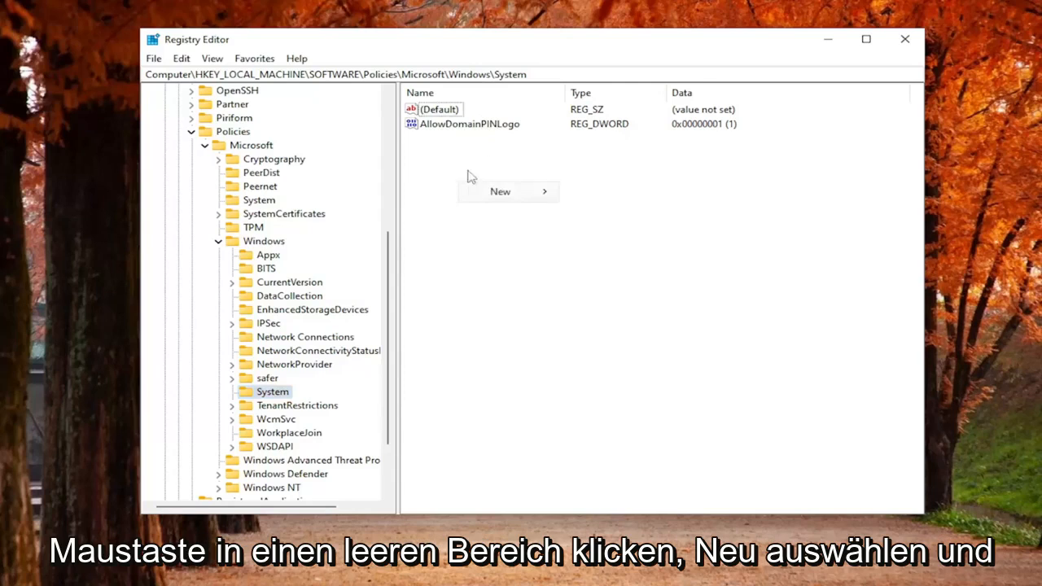
pyautogui.moveTo(499, 192)
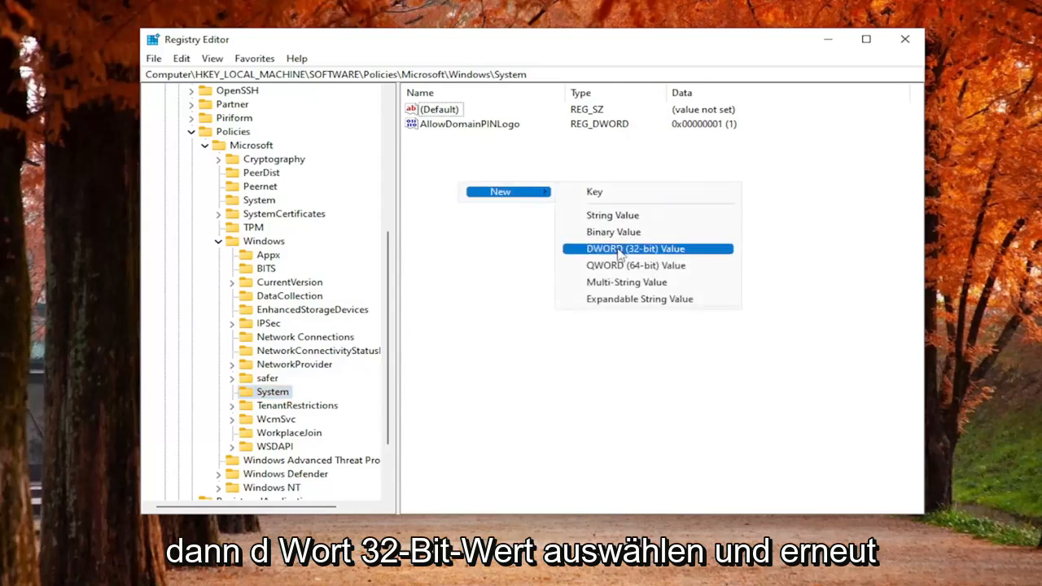
pyautogui.click(635, 248)
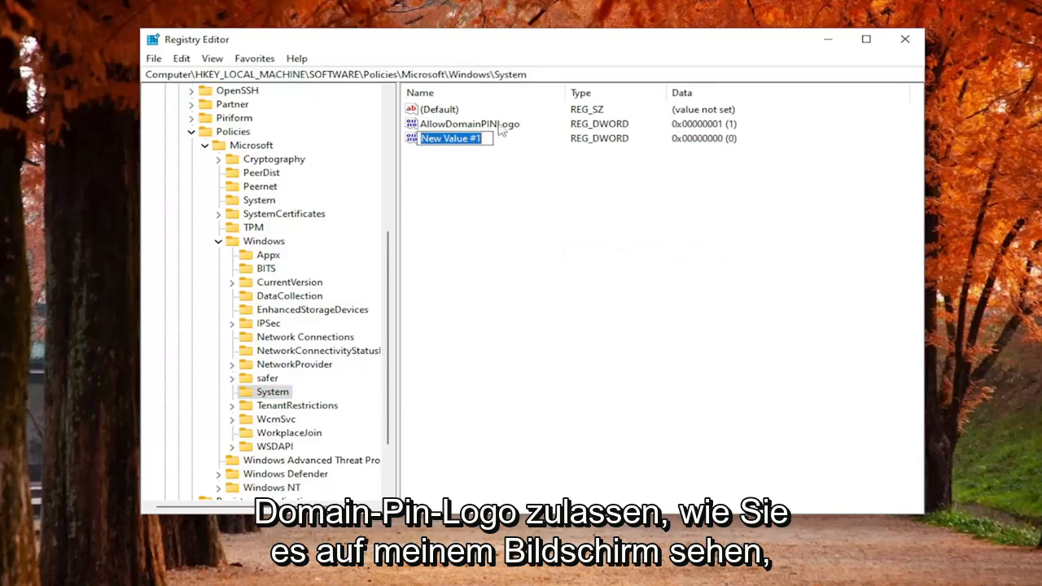
pyautogui.click(469, 124)
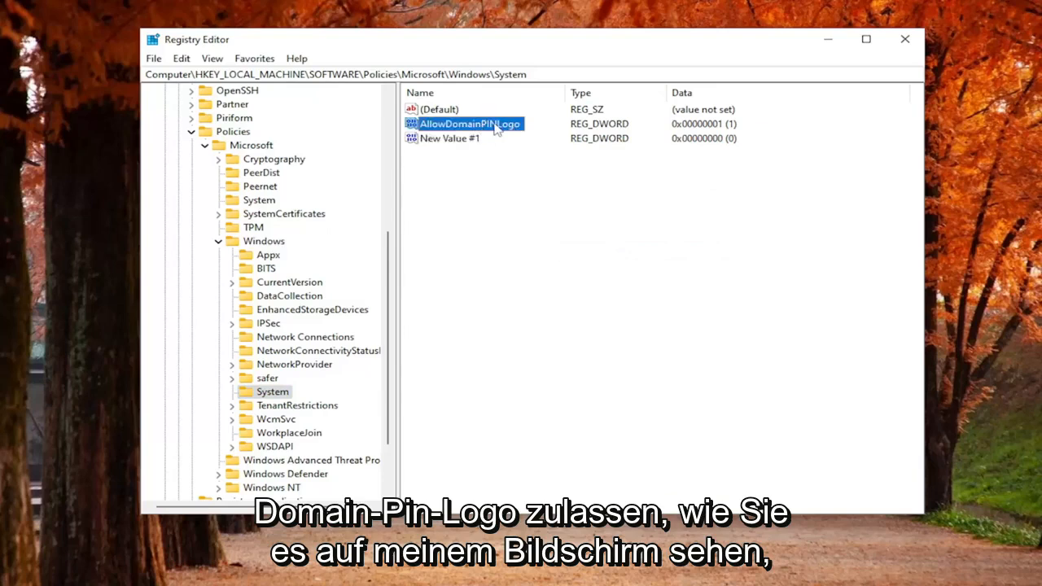
pyautogui.doubleClick(469, 124)
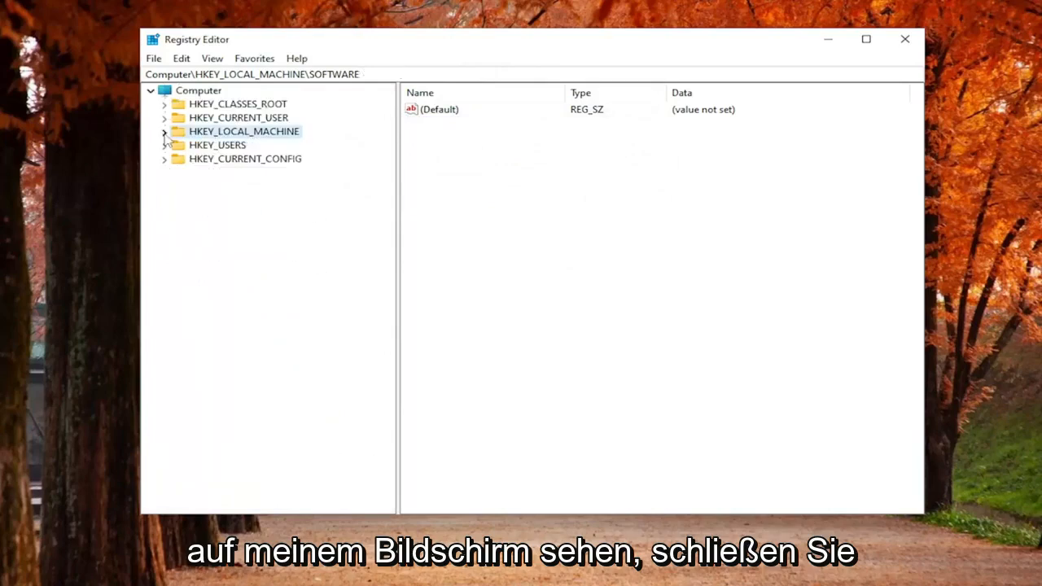
pyautogui.click(905, 40)
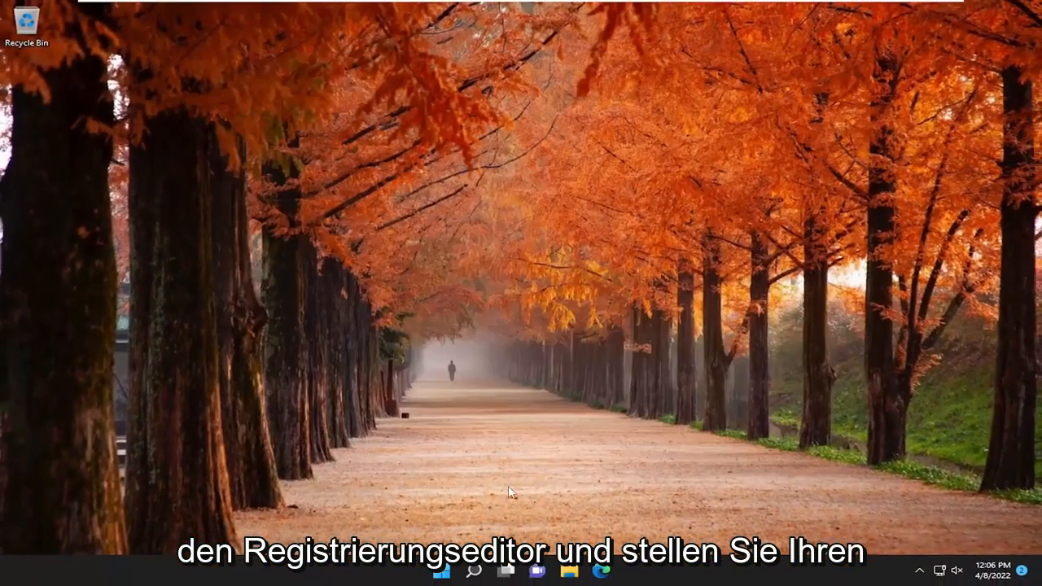